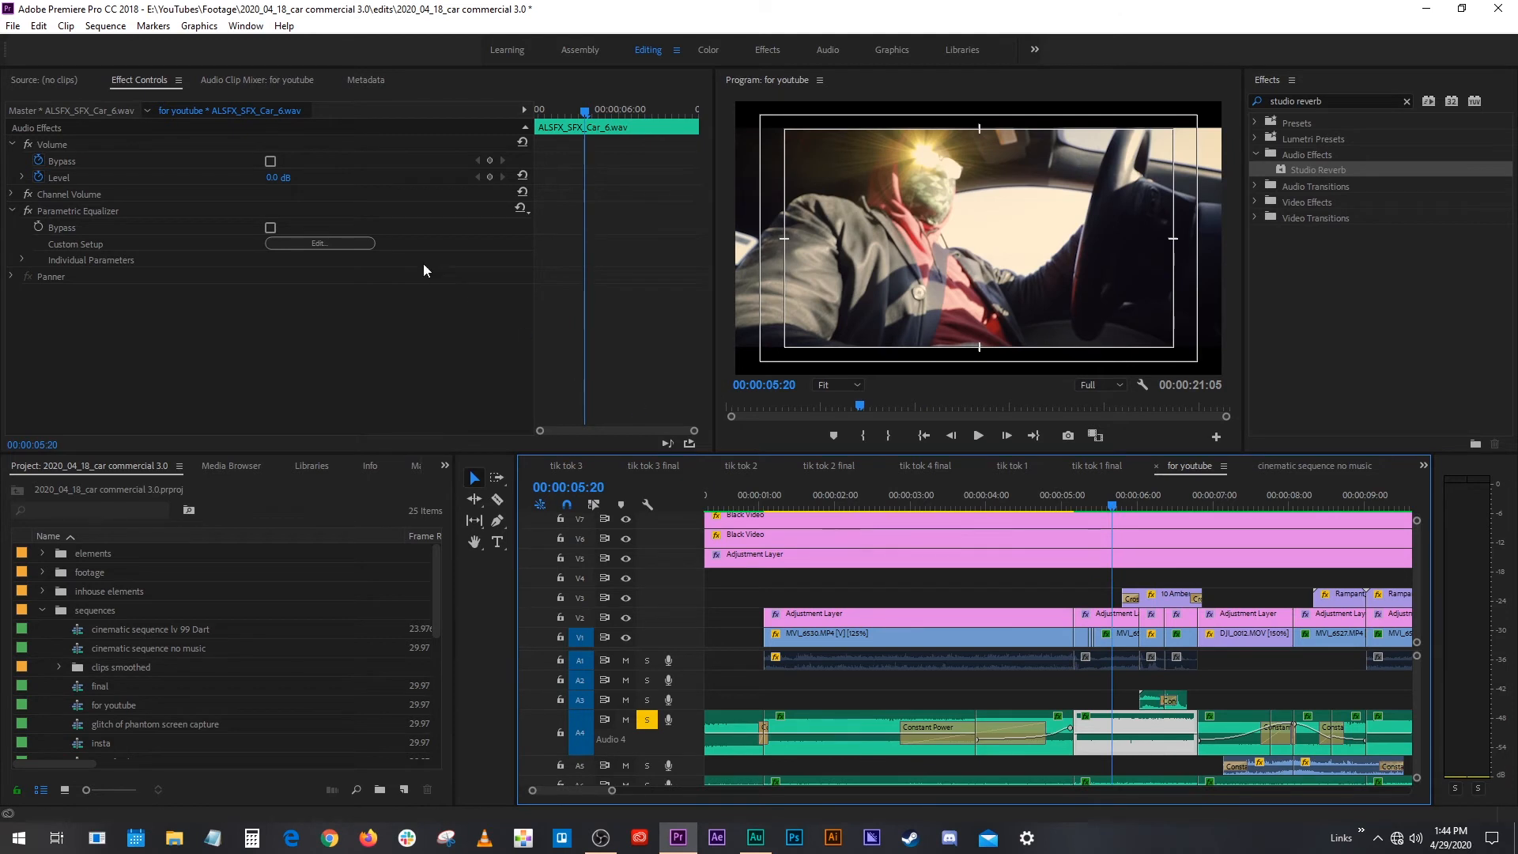
Step: Reshape the car sound's Parametric Equalizer curve in the Clip Fx Editor, then play back to hear it
click(318, 244)
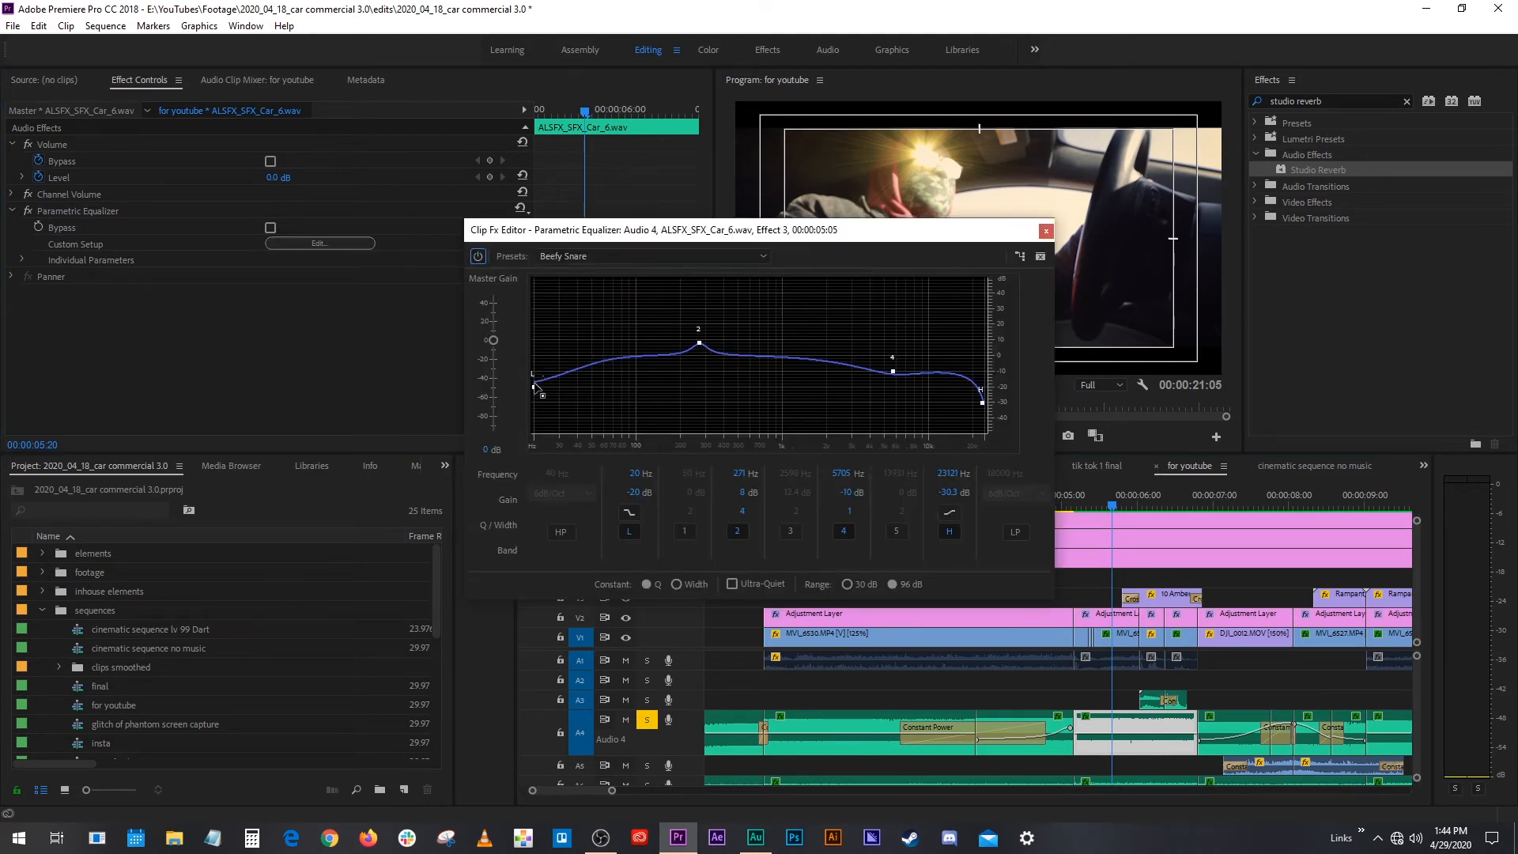
drag(540, 394, 535, 378)
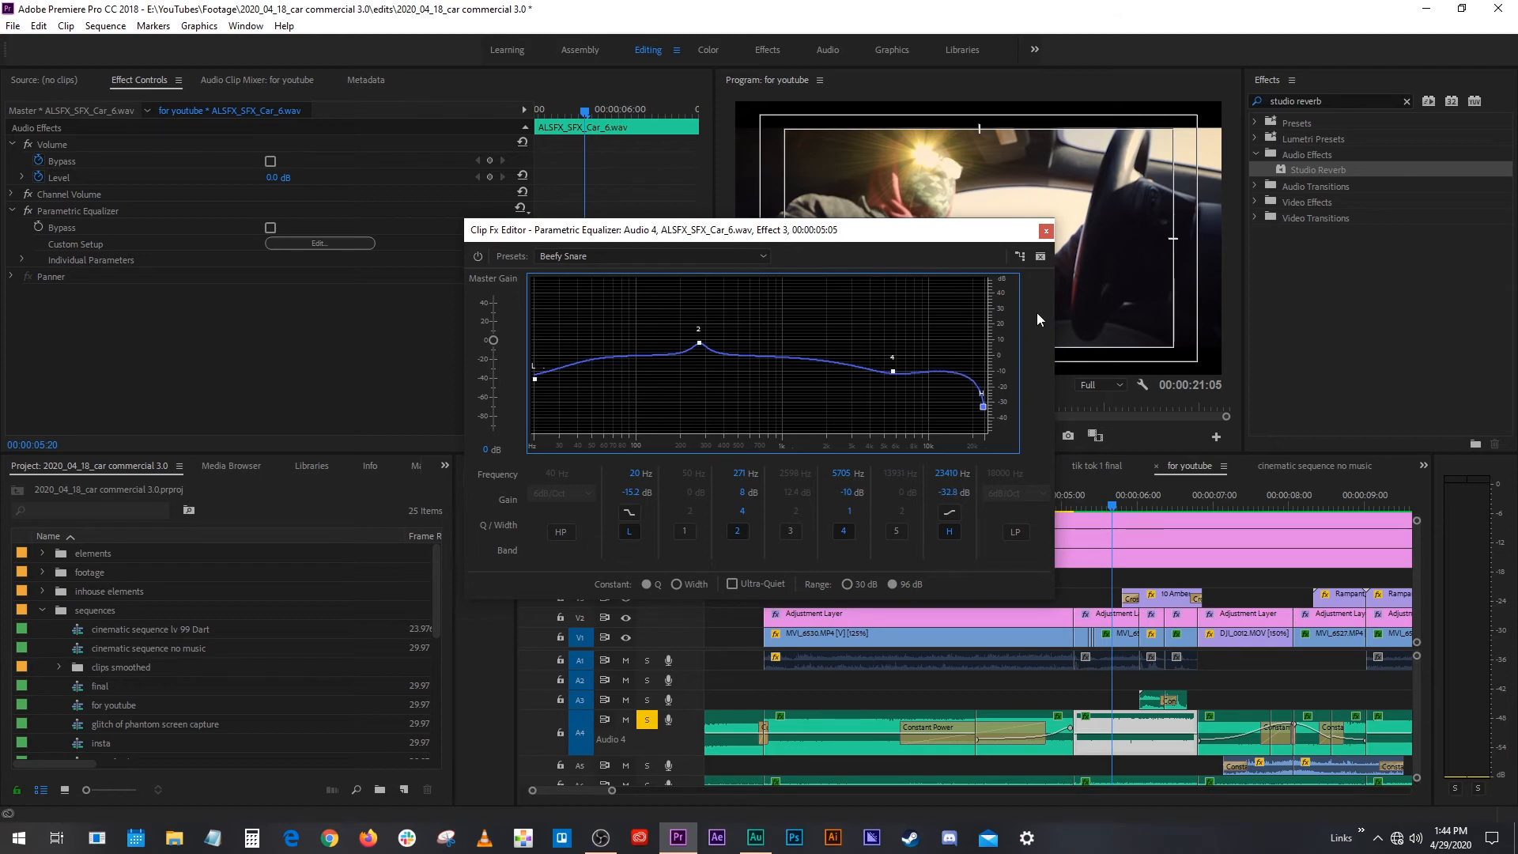
click(1045, 231)
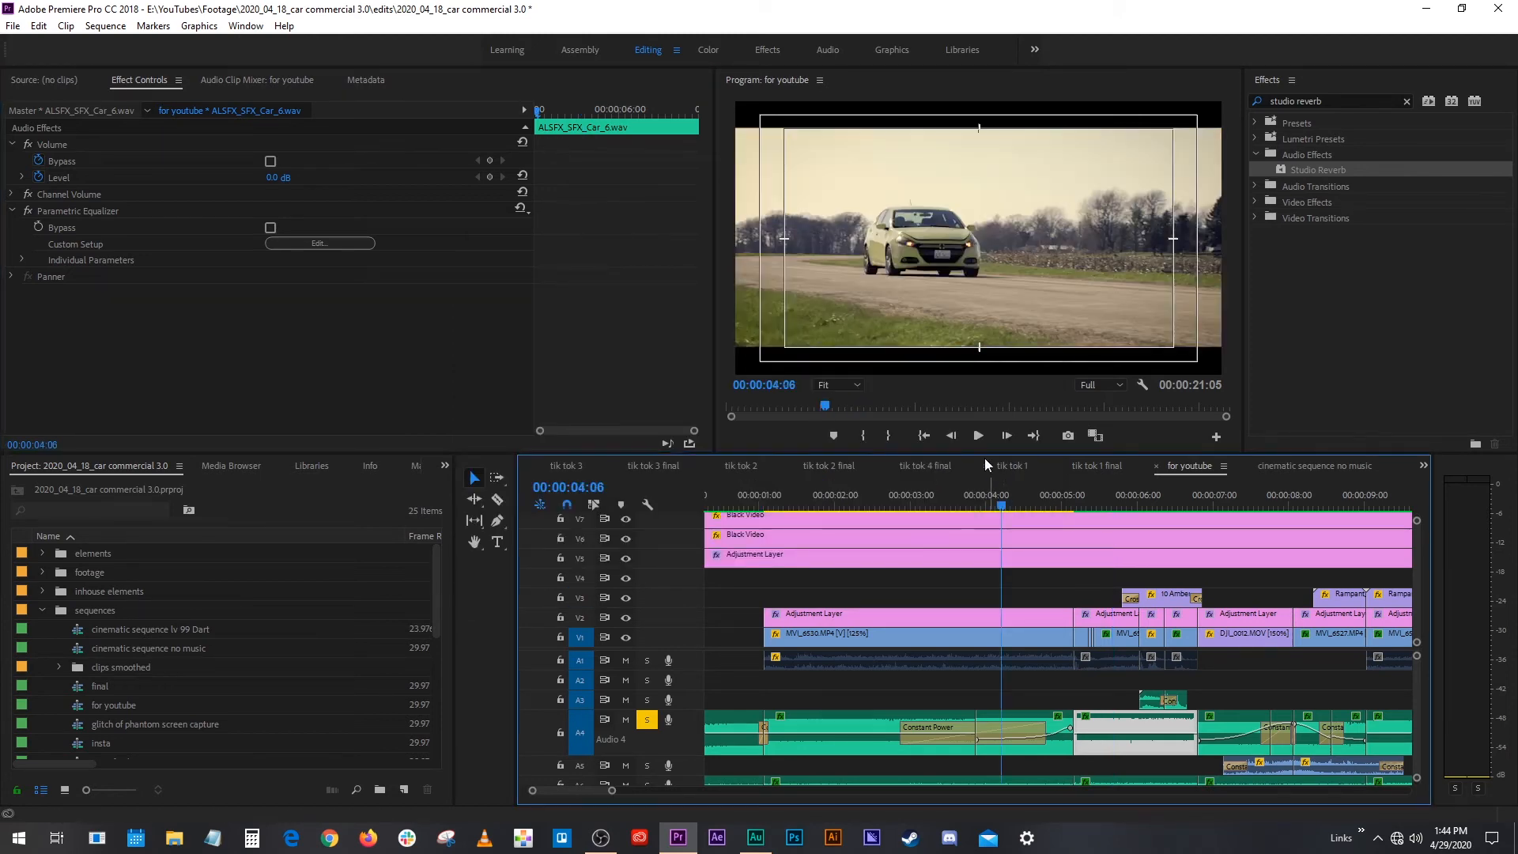
click(977, 435)
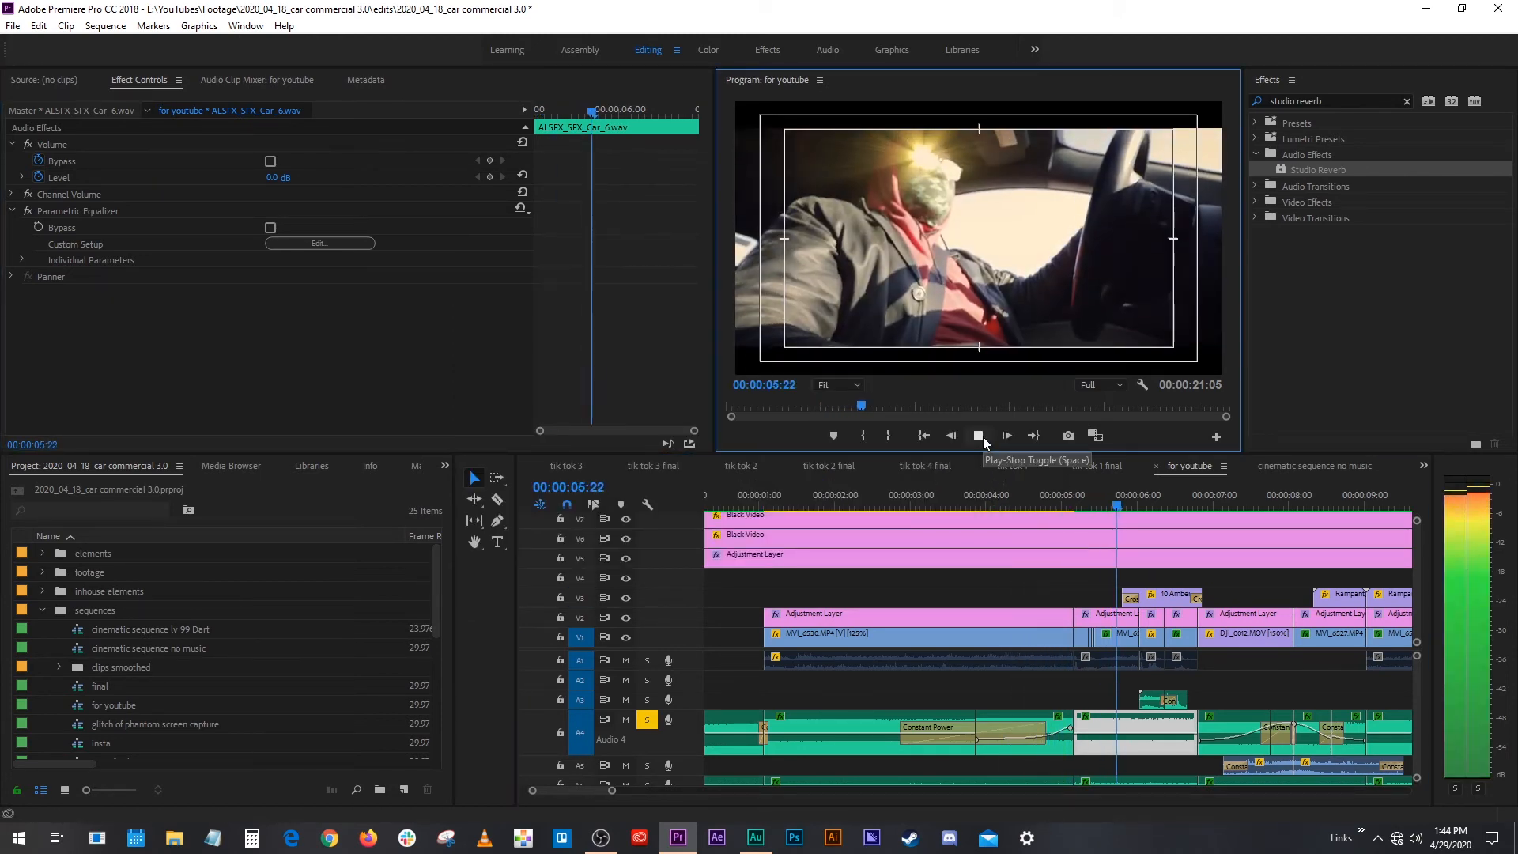